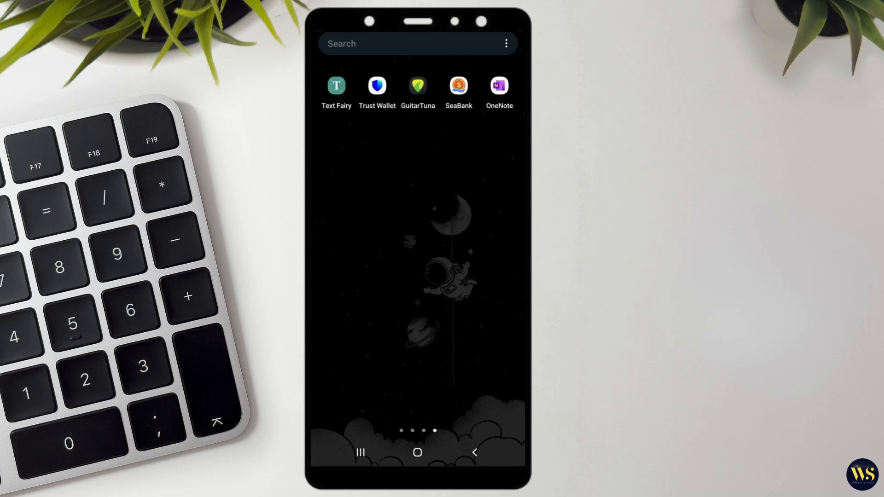
Look over the home screen, edit mode and Home screen settings, then show the apps drawer's first page.
scroll(left, 3)
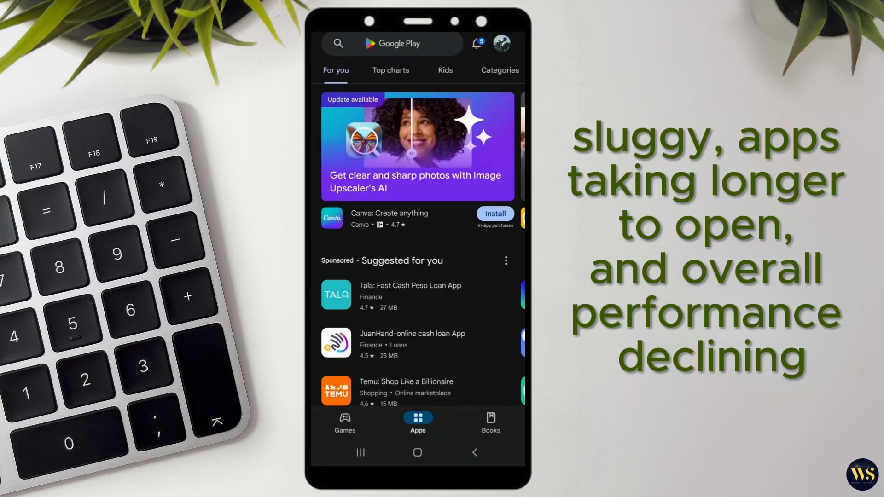
click(392, 43)
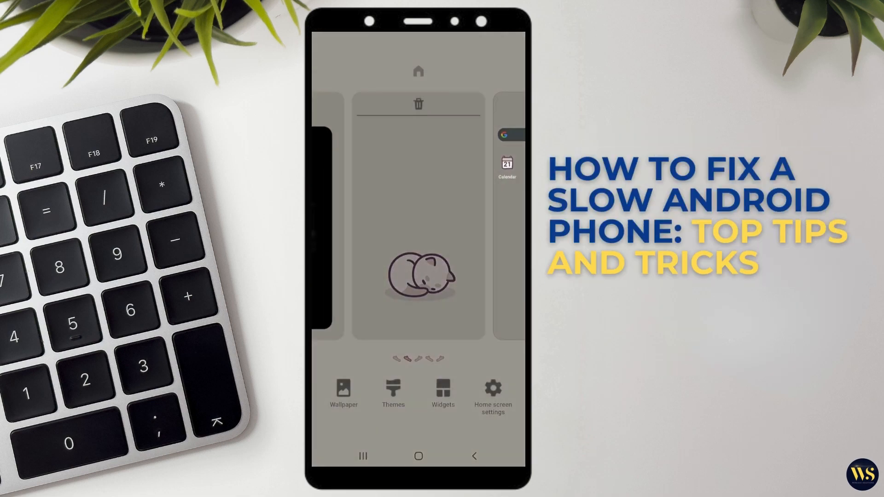
click(491, 395)
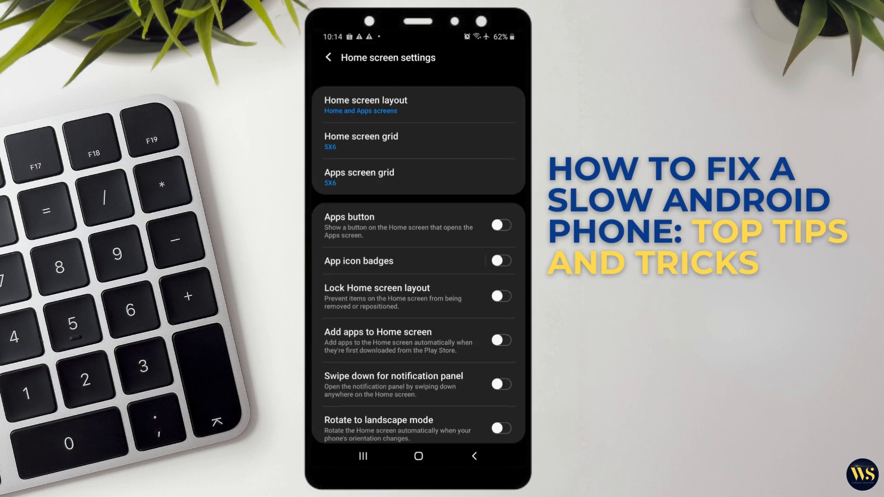
scroll(down, 3)
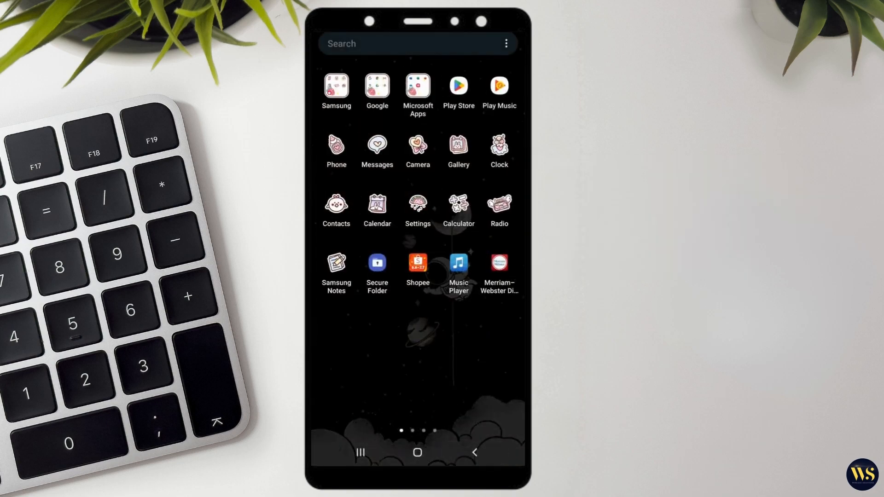
click(417, 209)
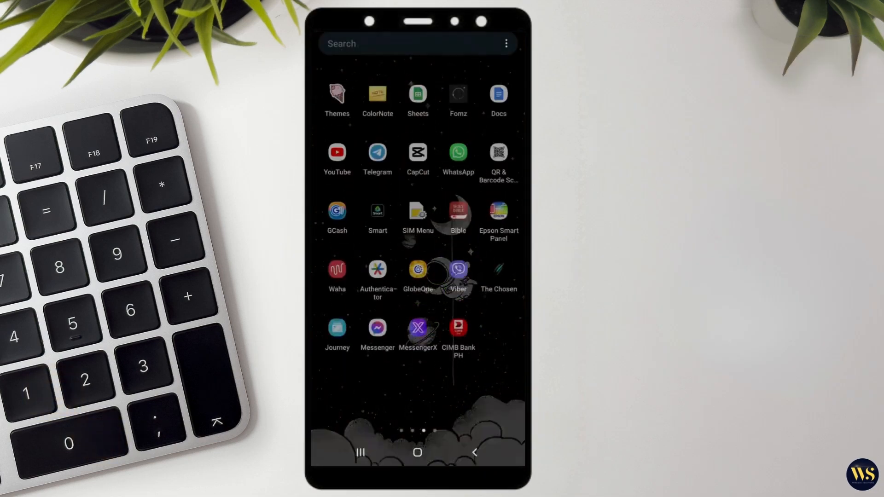
scroll(left, 3)
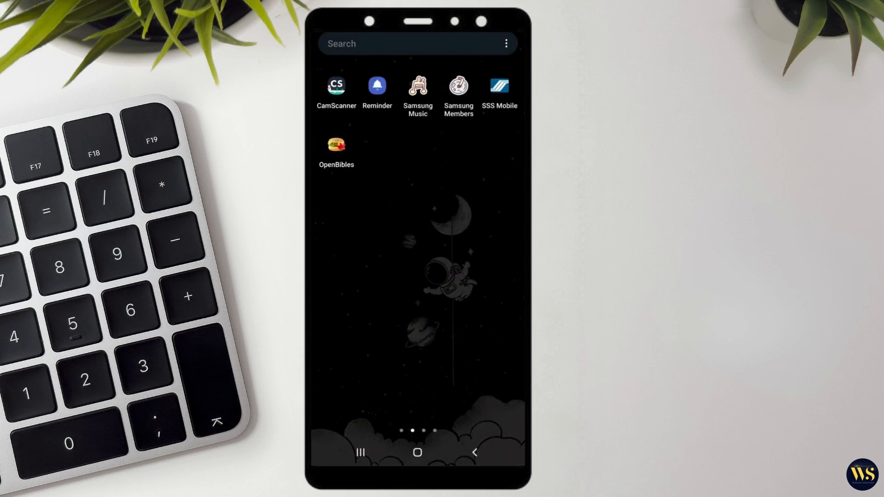
scroll(left, 3)
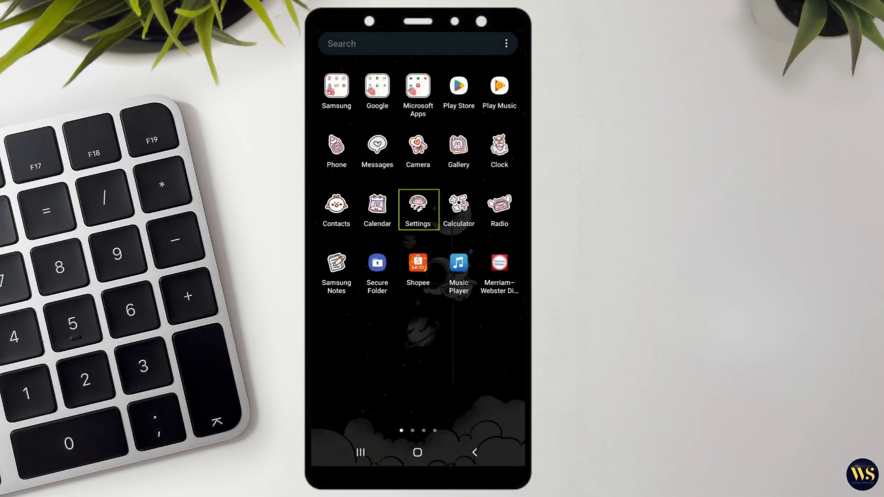
Open Settings and scroll the Apps list to Chrome's app info page.
click(417, 209)
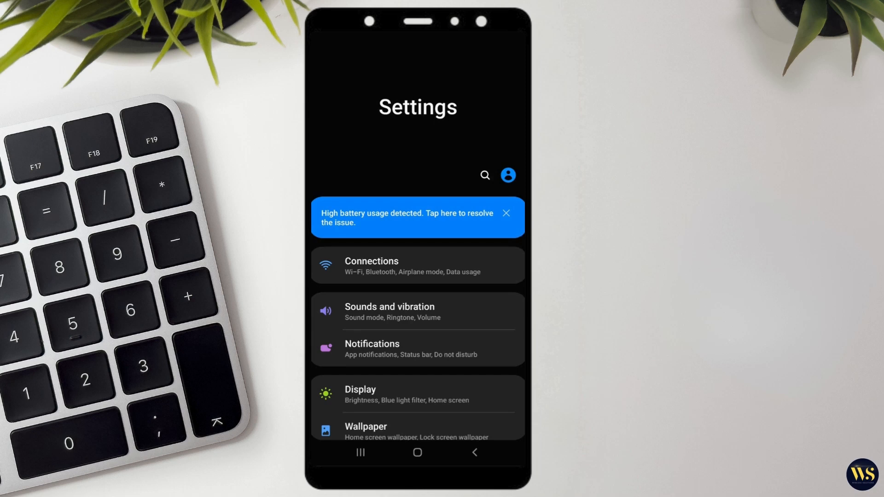
scroll(down, 3)
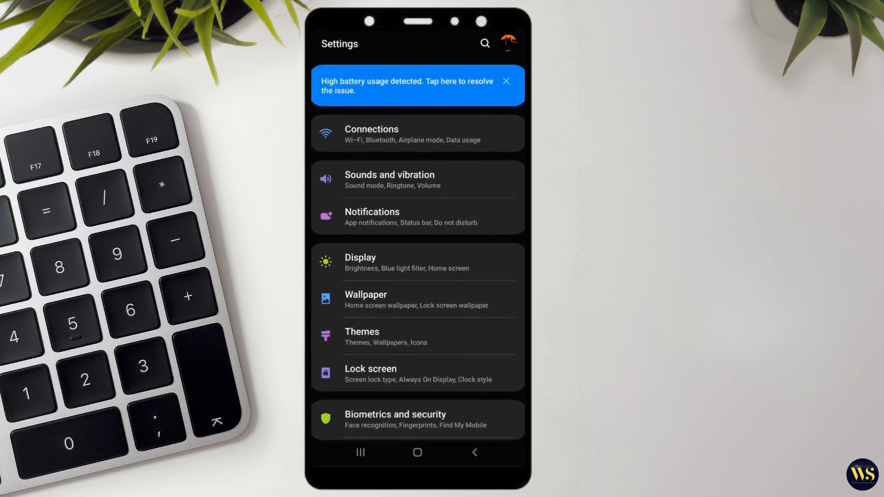
scroll(down, 3)
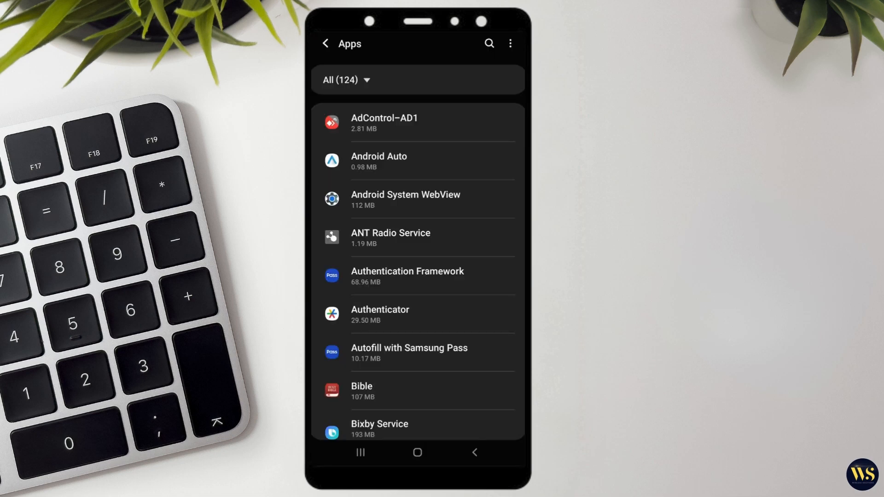
scroll(down, 3)
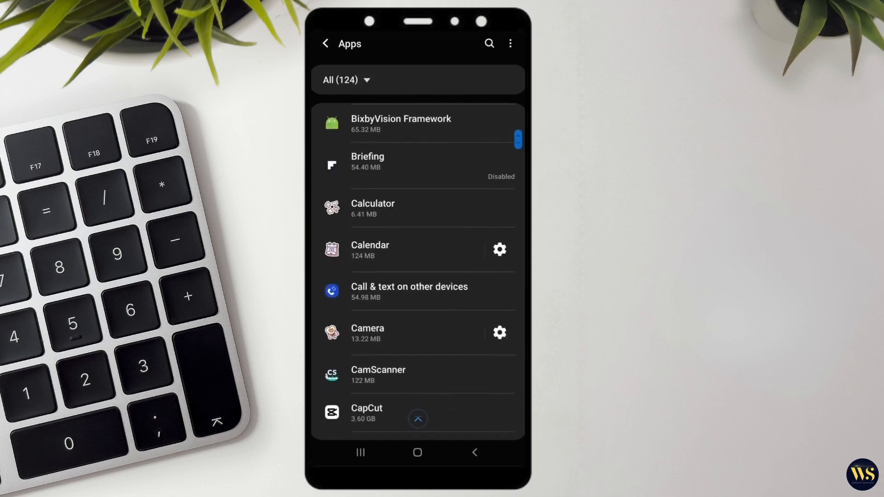
scroll(down, 3)
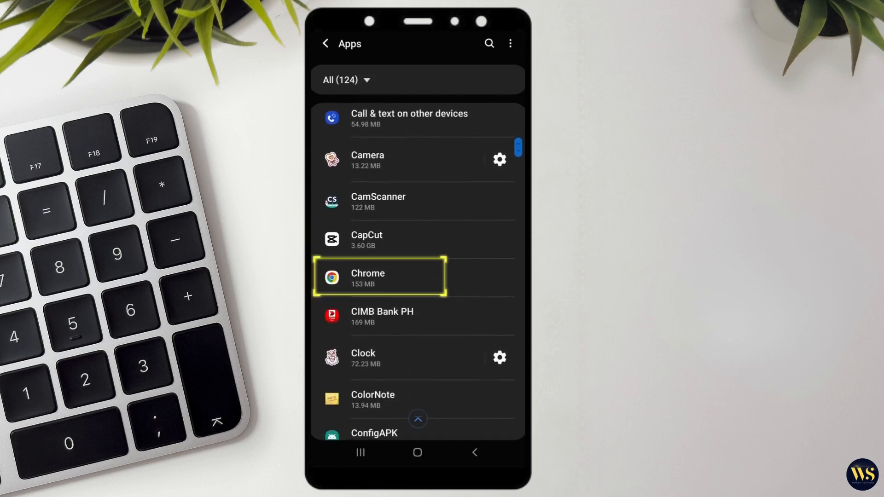
click(378, 276)
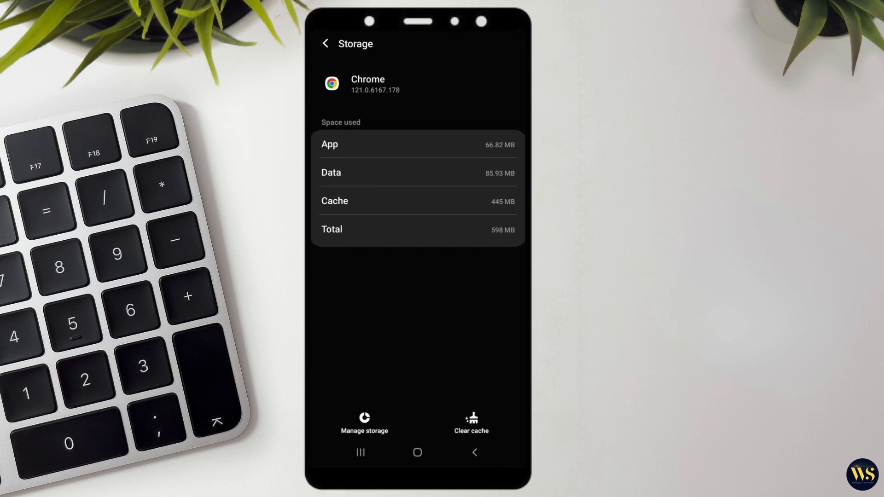
Clear Chrome's 445 MB cache down to 0 B from its Storage page.
click(470, 422)
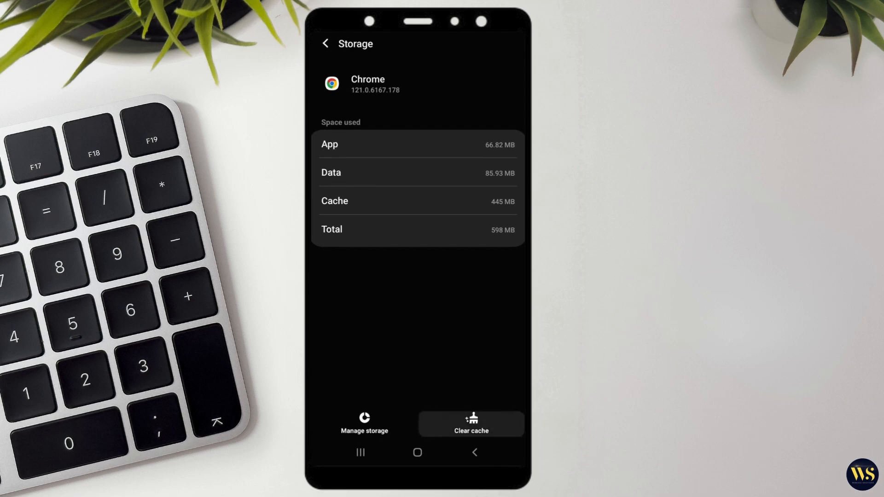
click(470, 424)
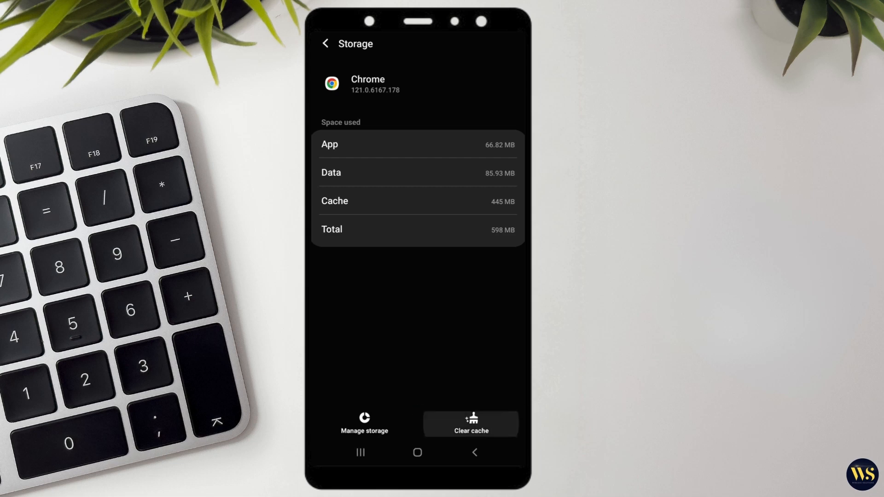
click(470, 424)
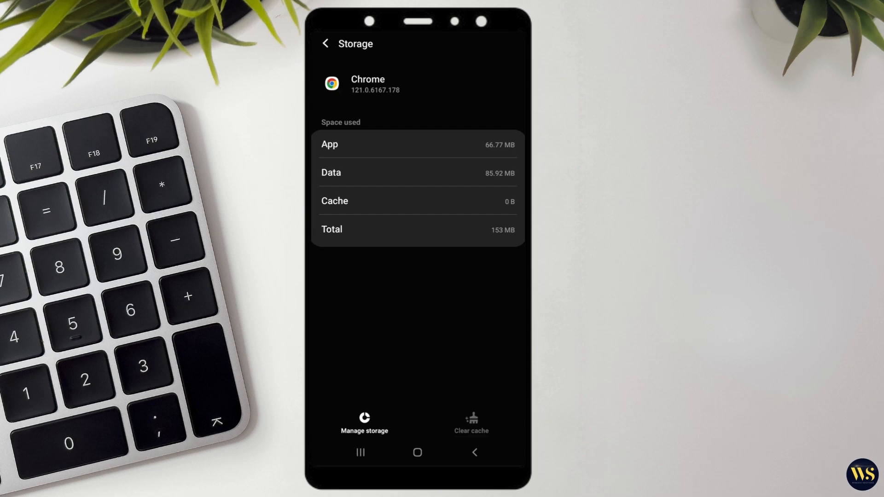
click(417, 452)
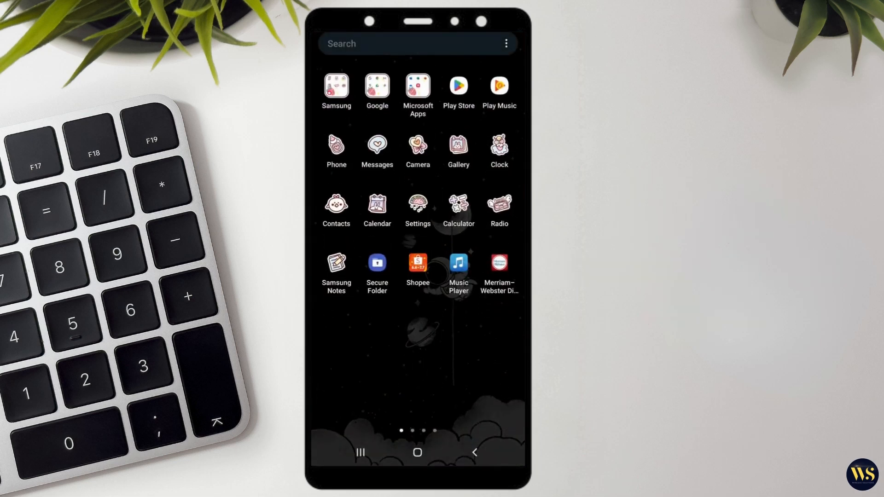
click(417, 209)
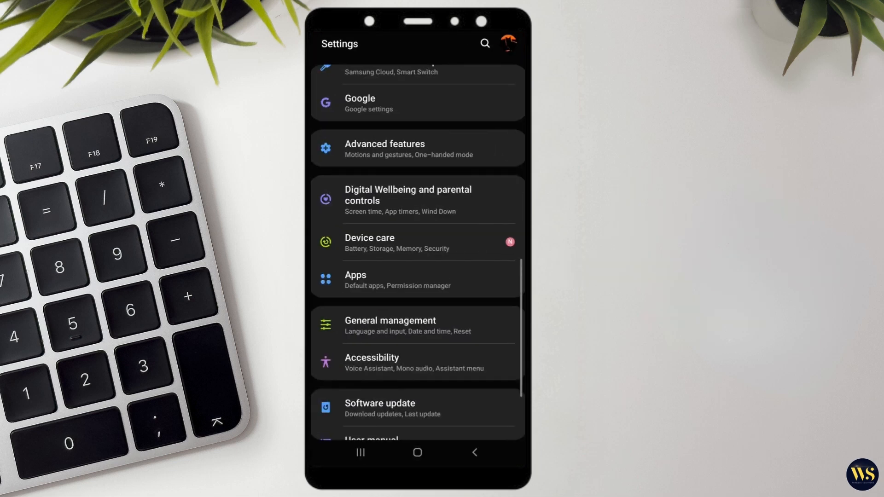
click(397, 280)
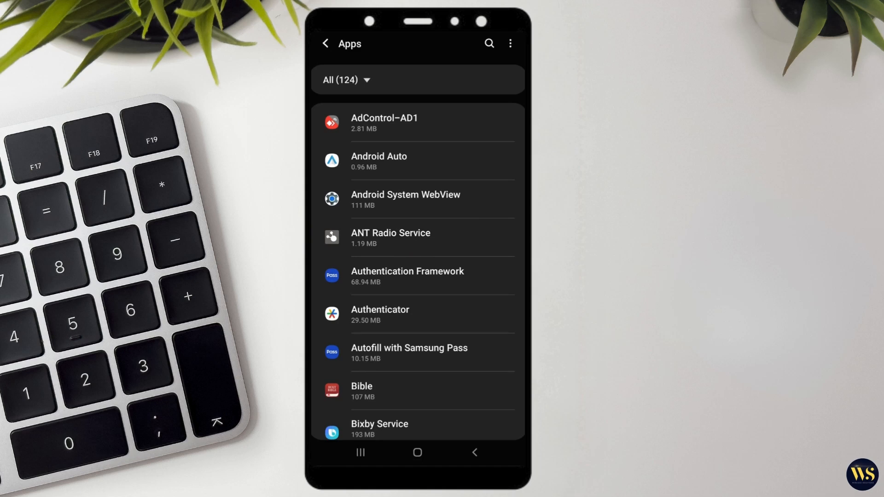
scroll(down, 3)
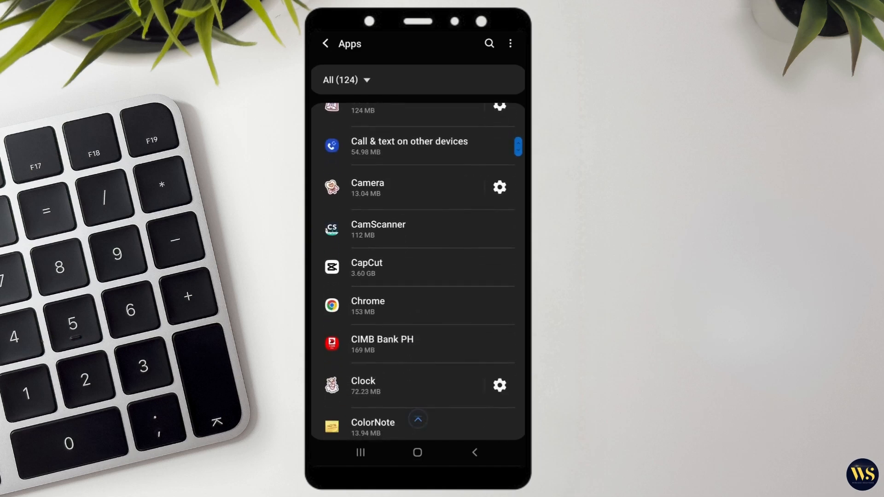
click(383, 268)
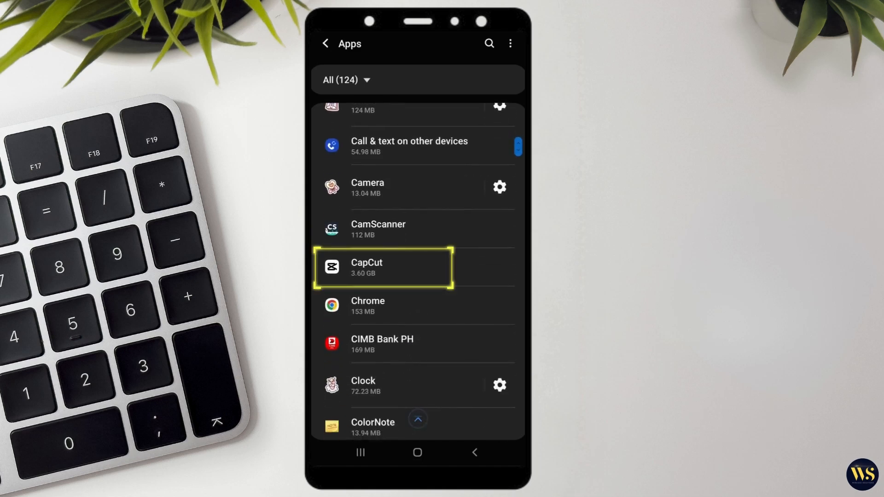
click(383, 267)
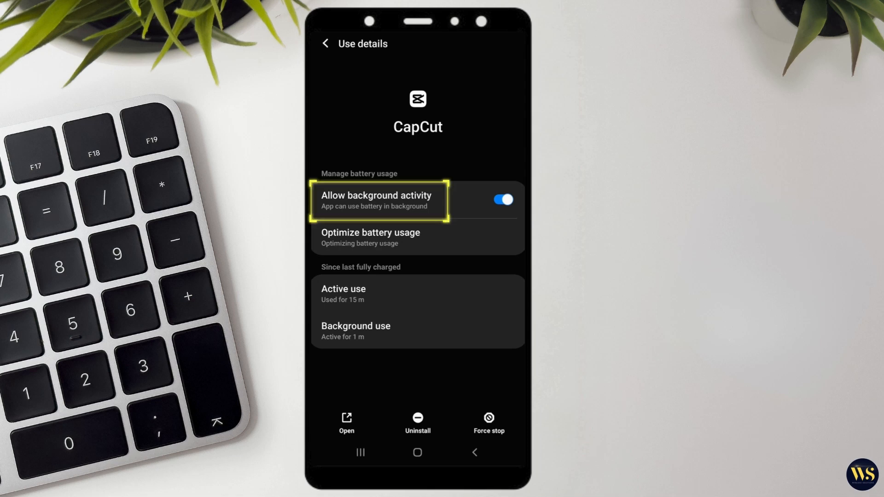
click(501, 199)
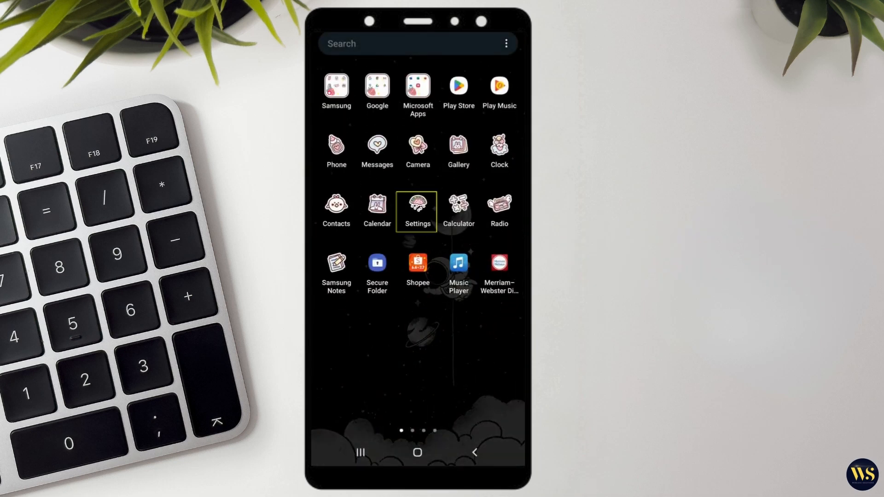
Review Device care > Battery, with 10 h 4 m left and Power mode, then return Home.
click(416, 207)
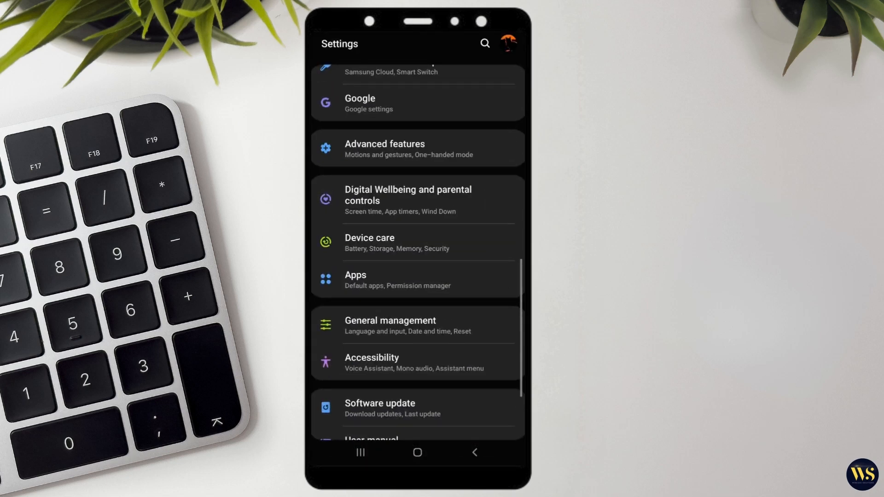
scroll(down, 3)
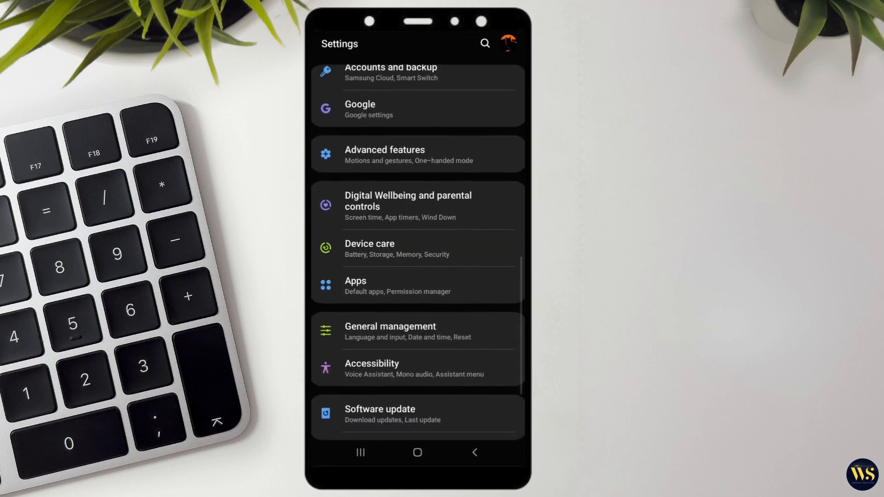
click(397, 249)
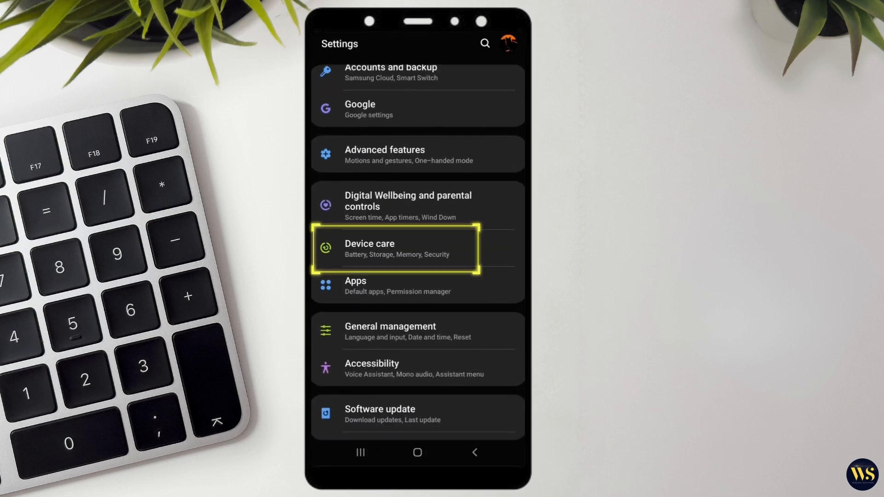
click(394, 248)
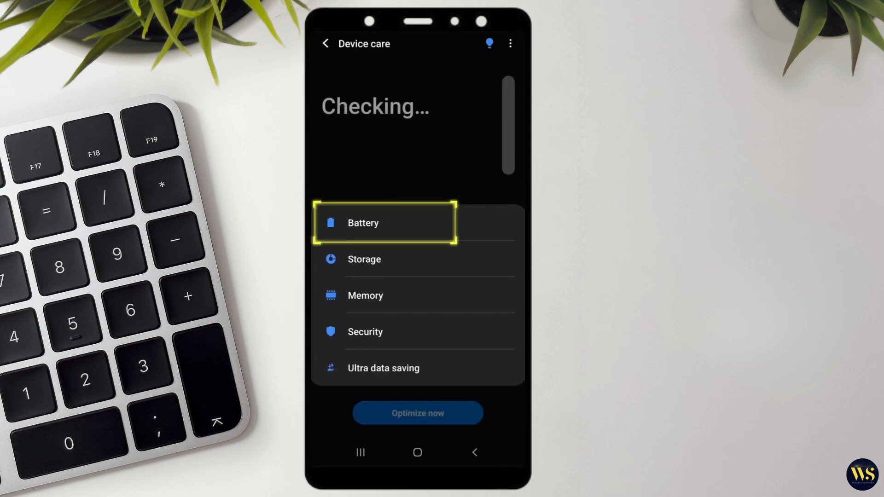
click(384, 222)
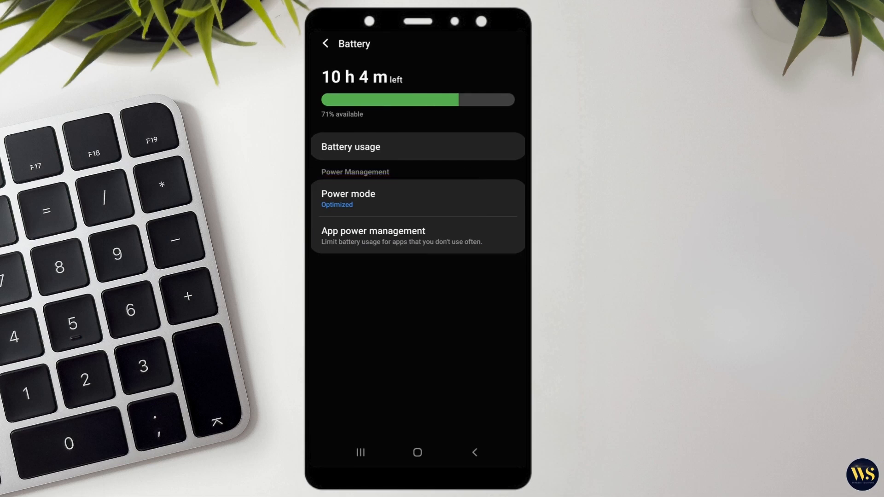
click(348, 193)
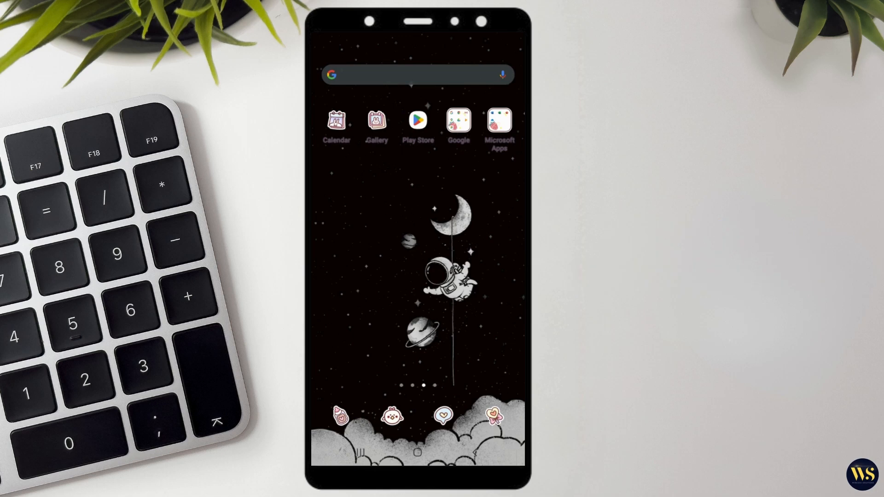
Open the apps drawer, swipe back to its first page and launch Google Play Store.
click(458, 118)
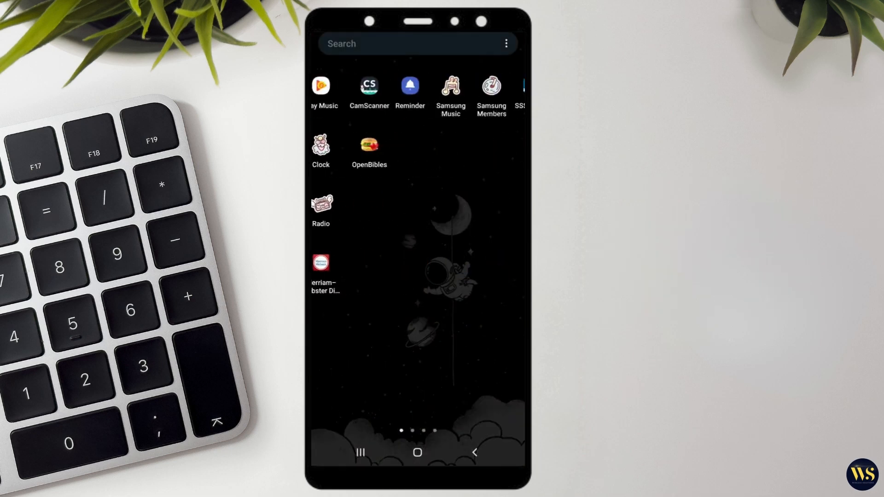
scroll(left, 3)
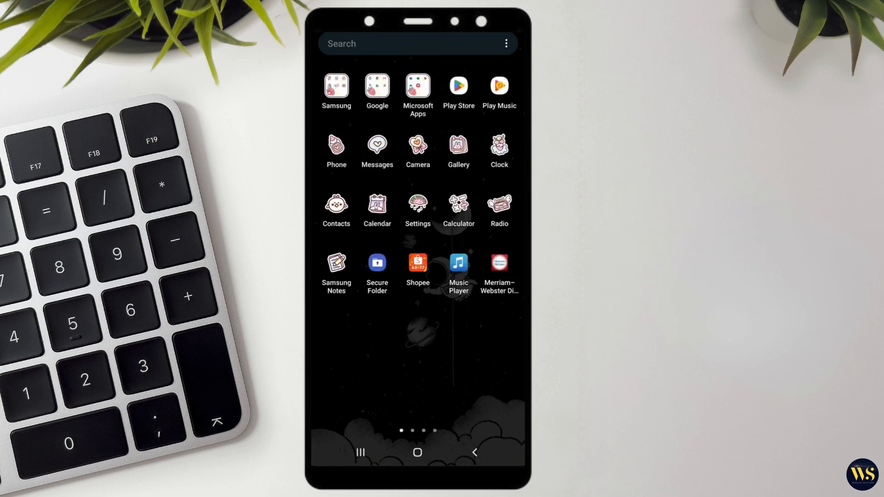
click(457, 85)
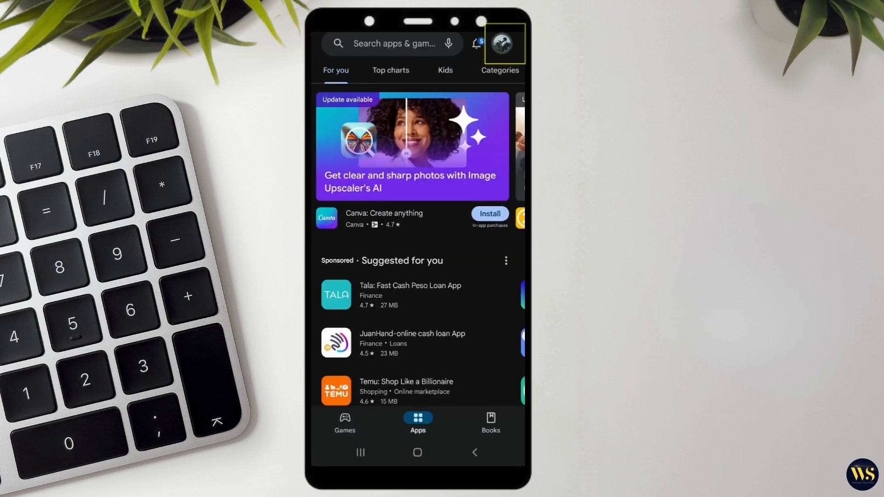
Go to Manage apps & device from the profile menu and run Update all for 50 updates.
click(500, 43)
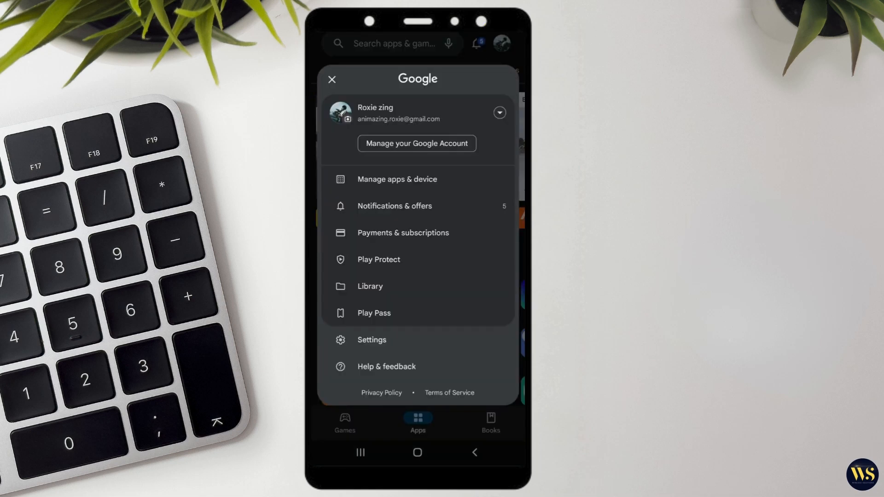
click(397, 178)
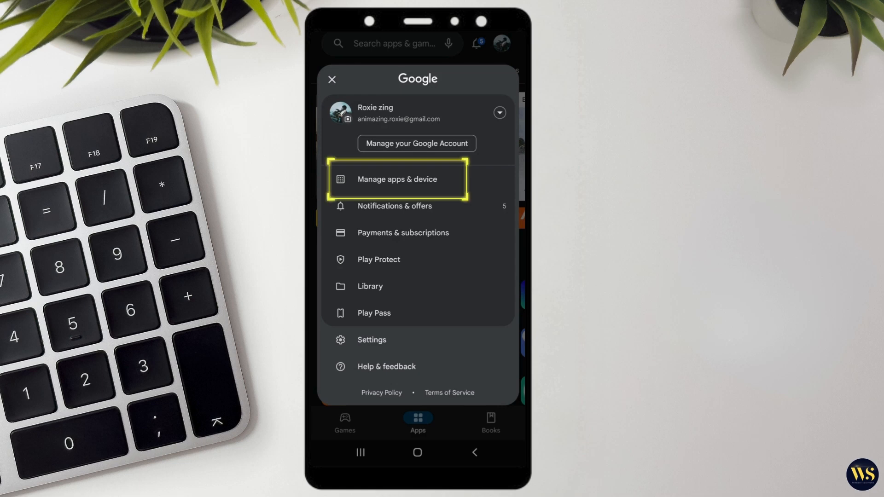
click(396, 178)
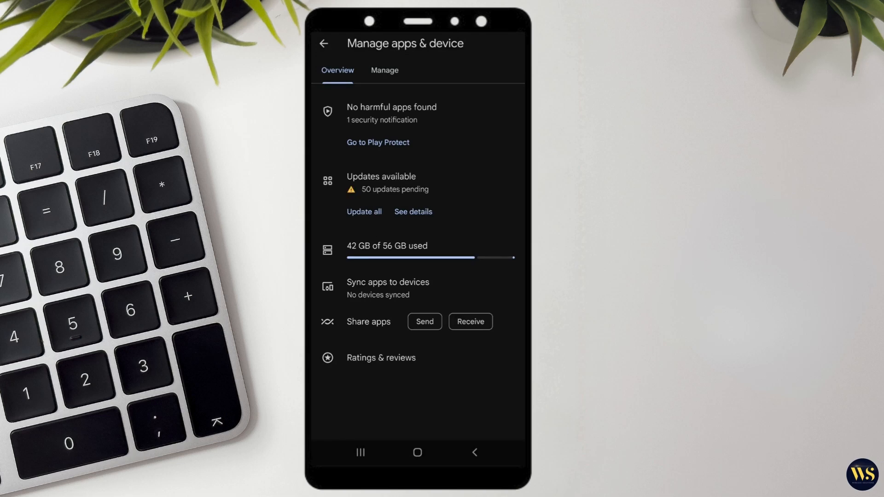
click(364, 211)
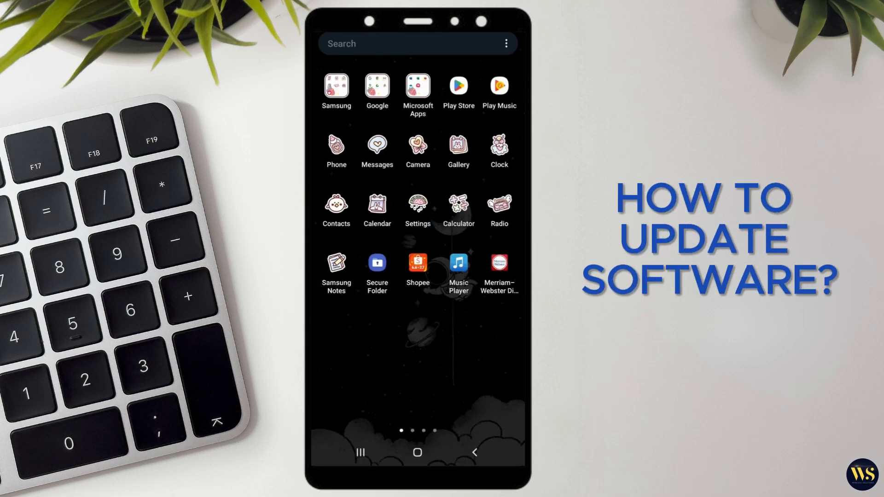
Open Settings > Software update and start Download and install.
click(417, 210)
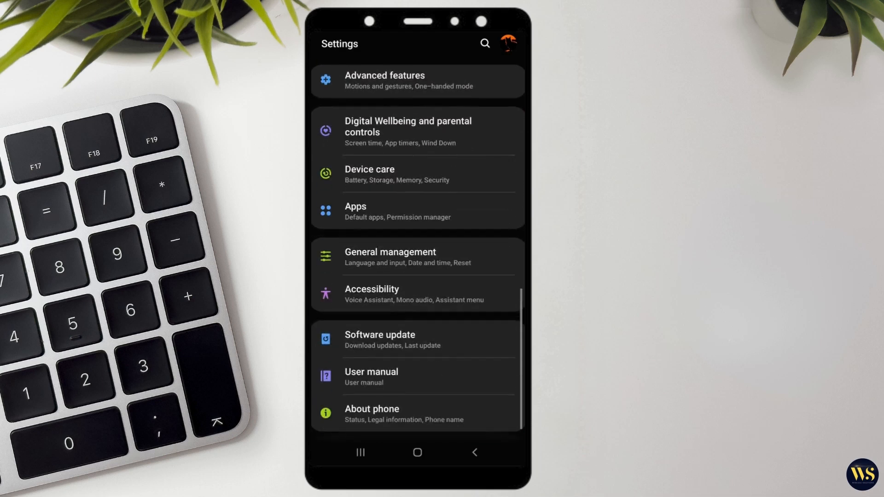
click(383, 338)
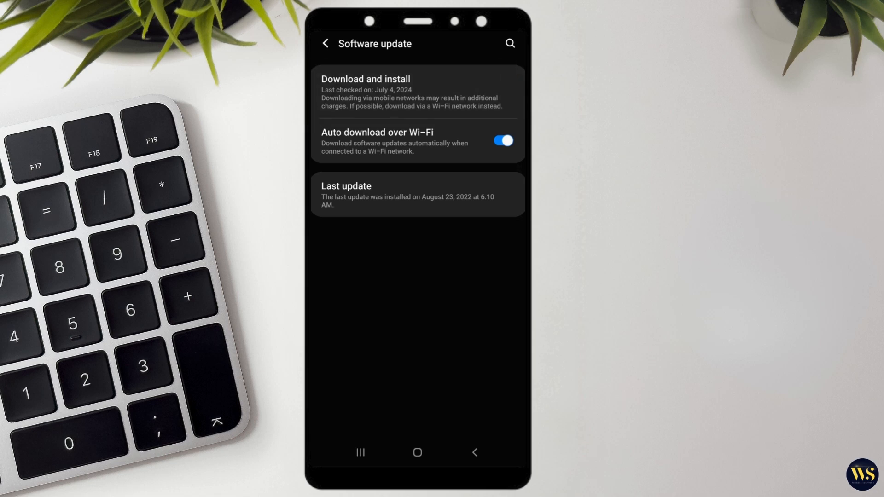
click(365, 79)
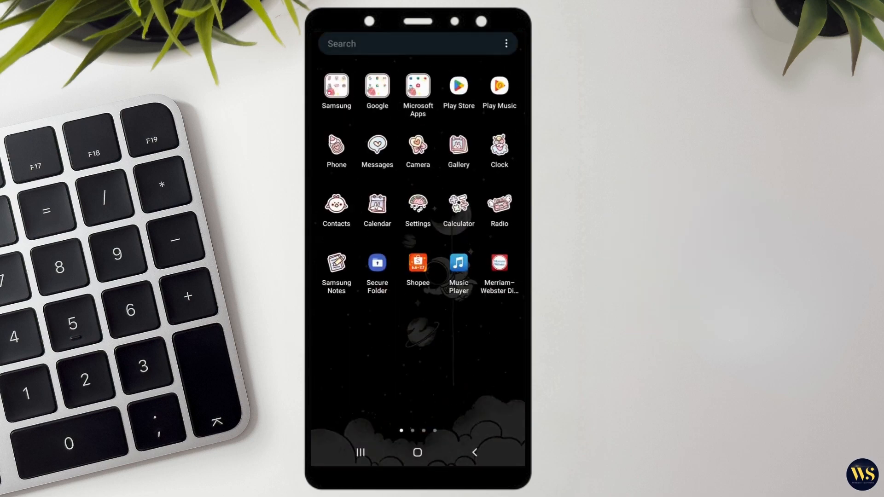
Permanently delete two files from My Files Trash and move an unwanted image to trash.
click(336, 90)
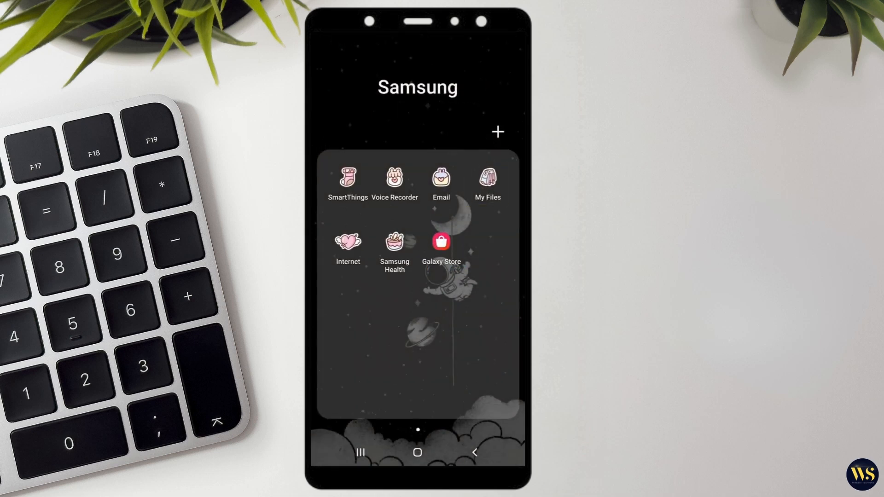
click(487, 178)
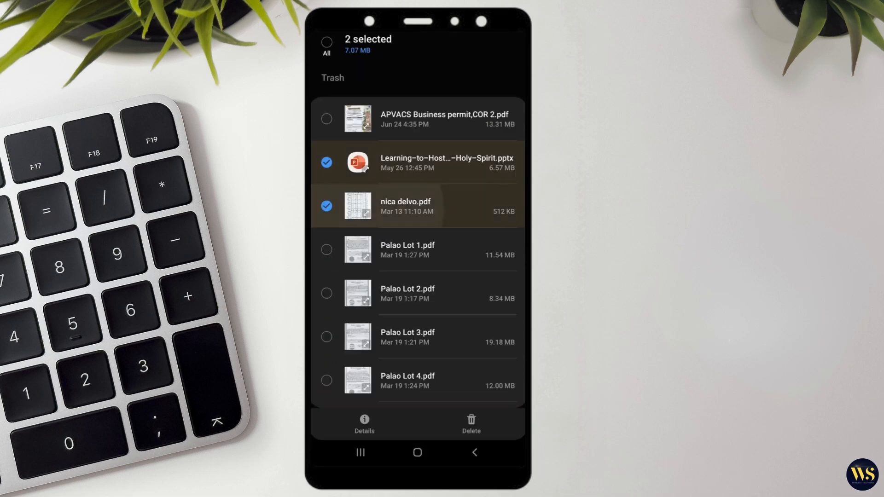
click(470, 424)
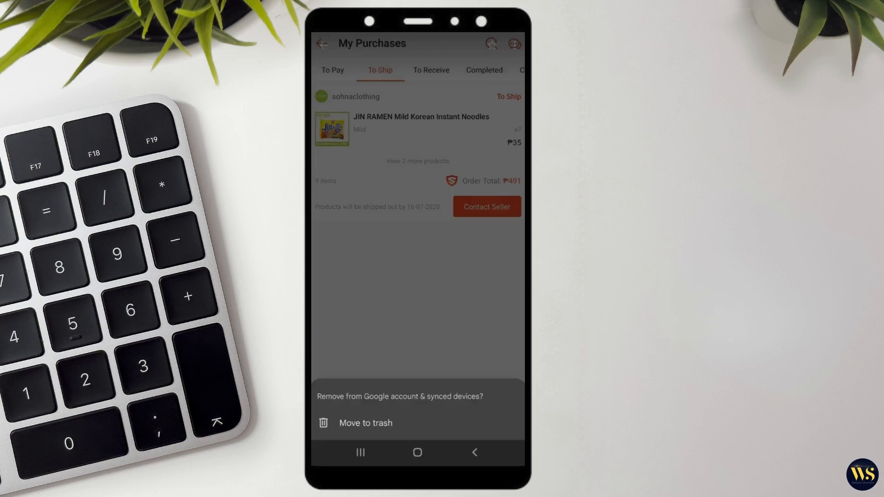
click(416, 452)
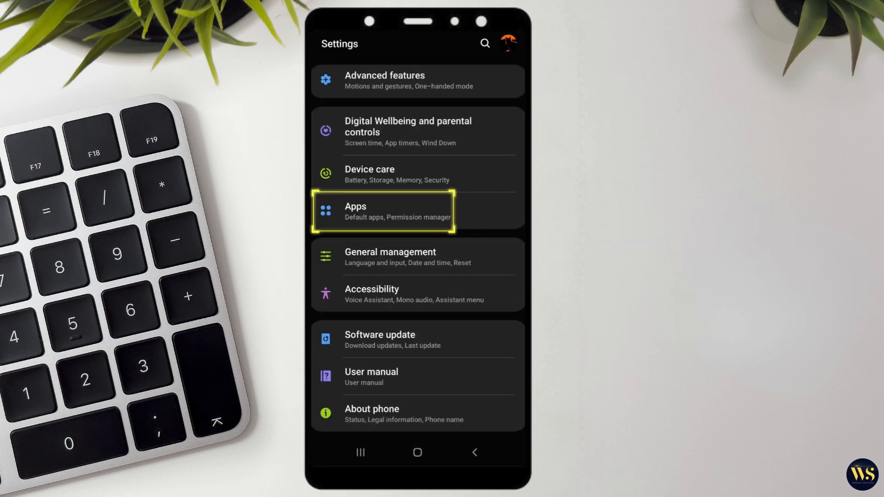
click(383, 211)
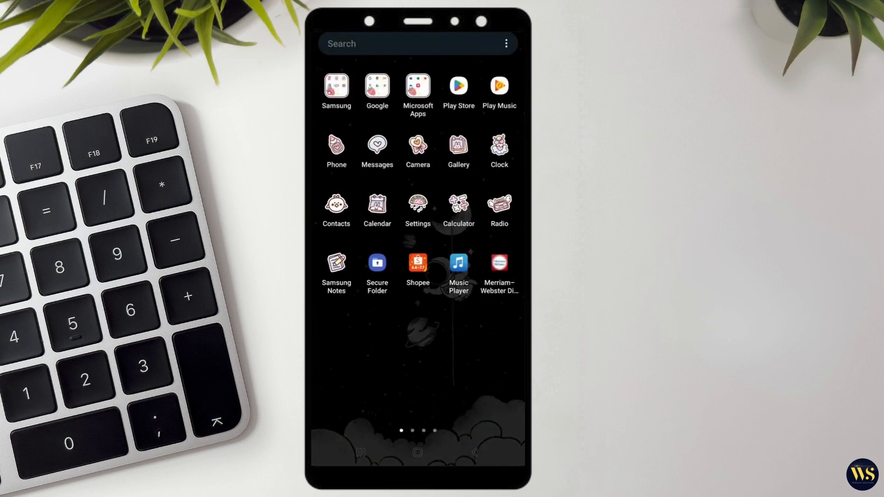
Open My Files from the Samsung folder and view SD card, showing no card inserted.
click(417, 208)
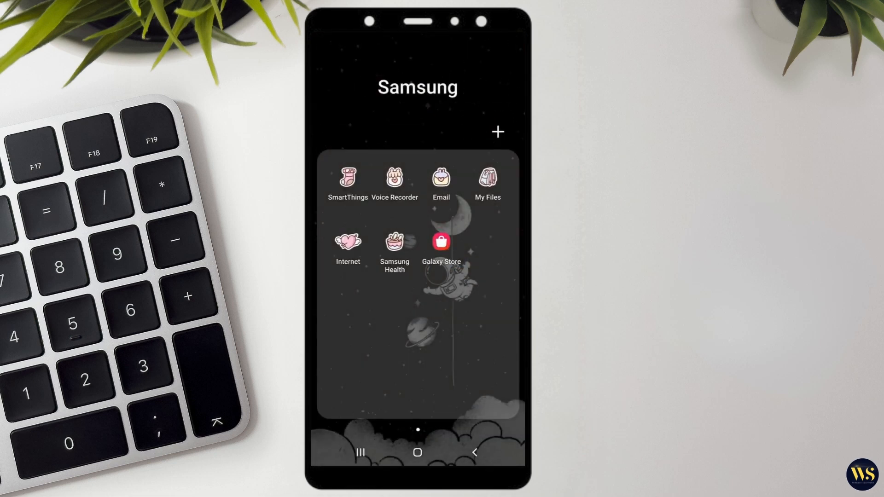
click(486, 176)
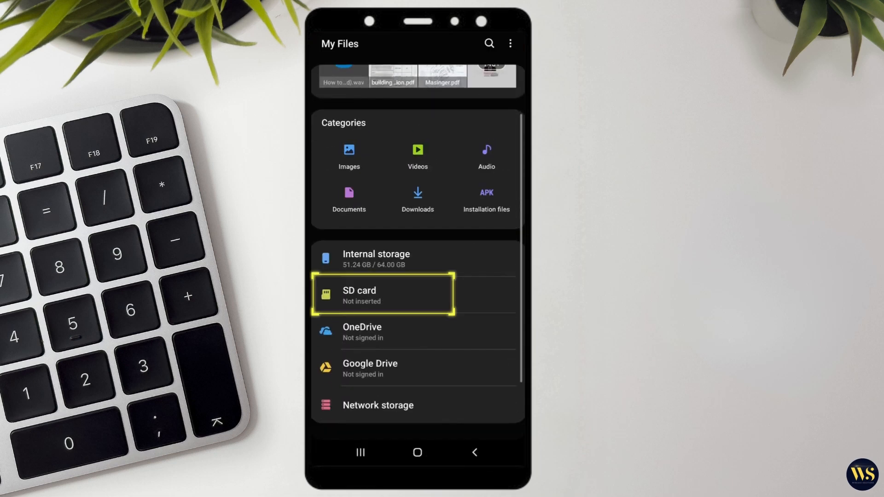
click(382, 296)
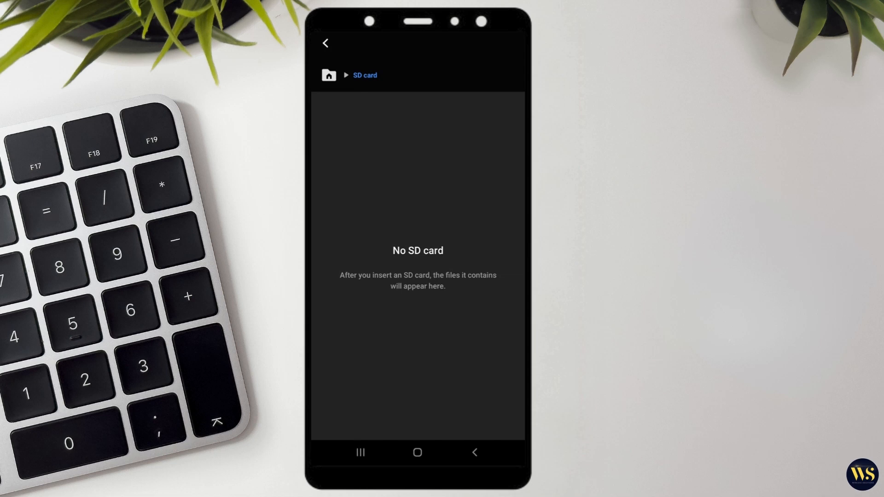
click(324, 43)
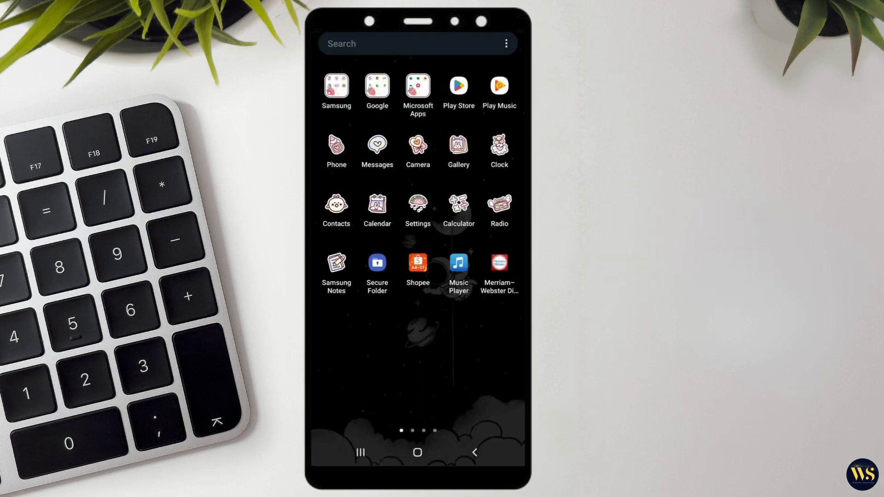
Tap Build number in About phone > Software information and enter the PIN to unlock Developer options.
click(417, 208)
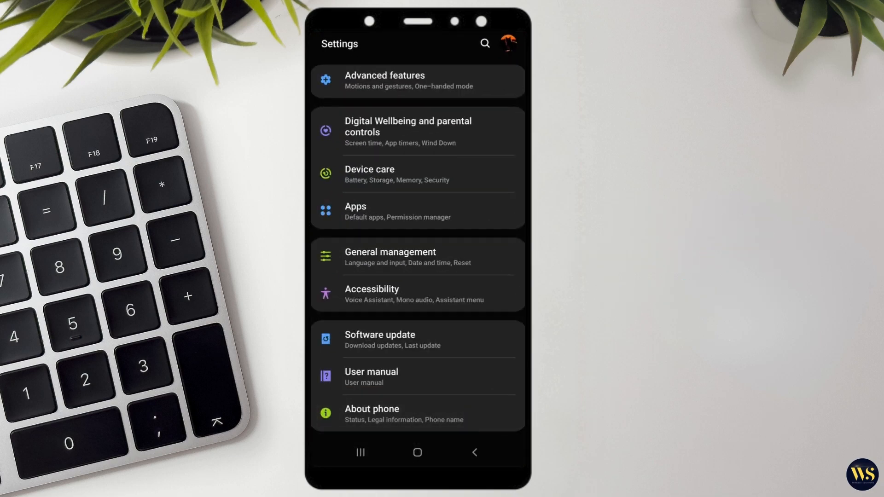
click(372, 414)
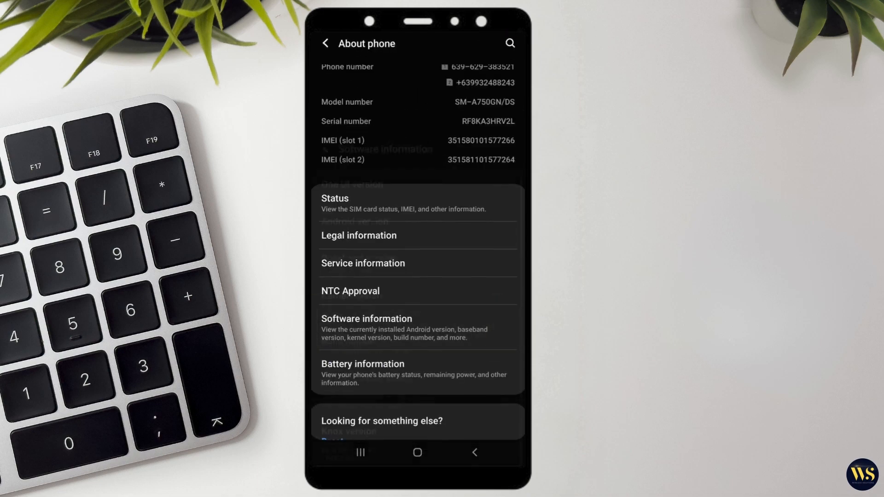
click(366, 328)
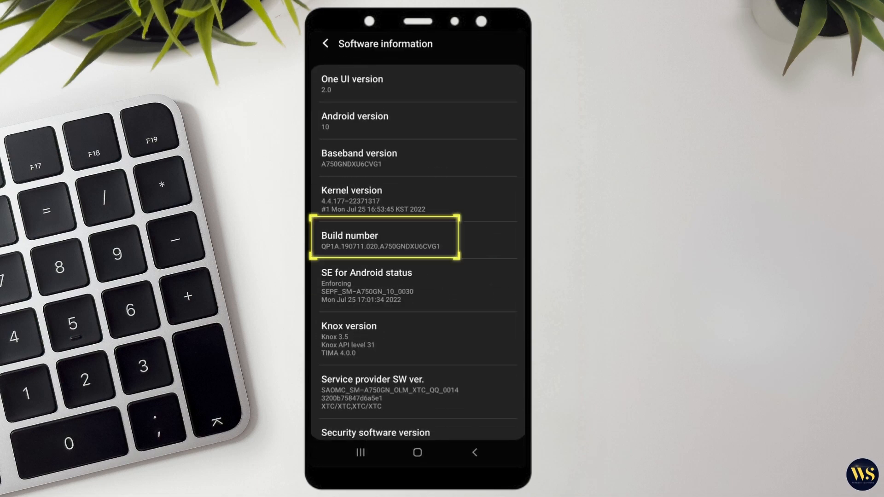
click(385, 241)
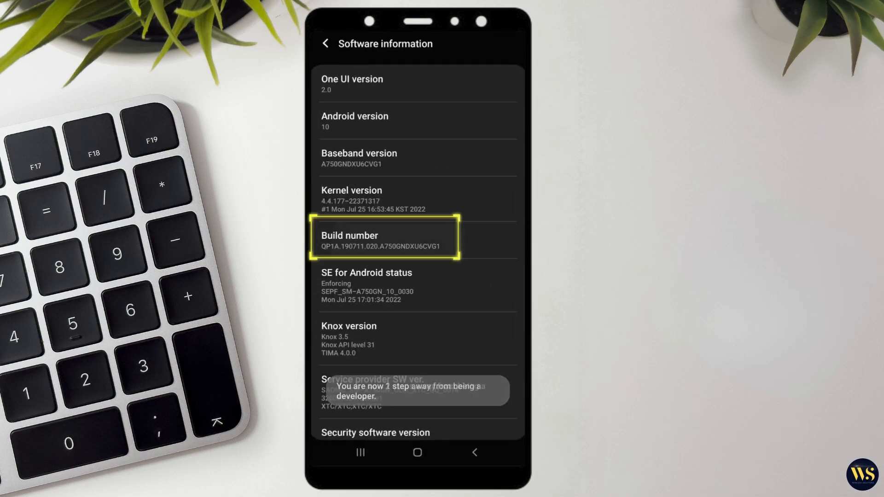
click(384, 239)
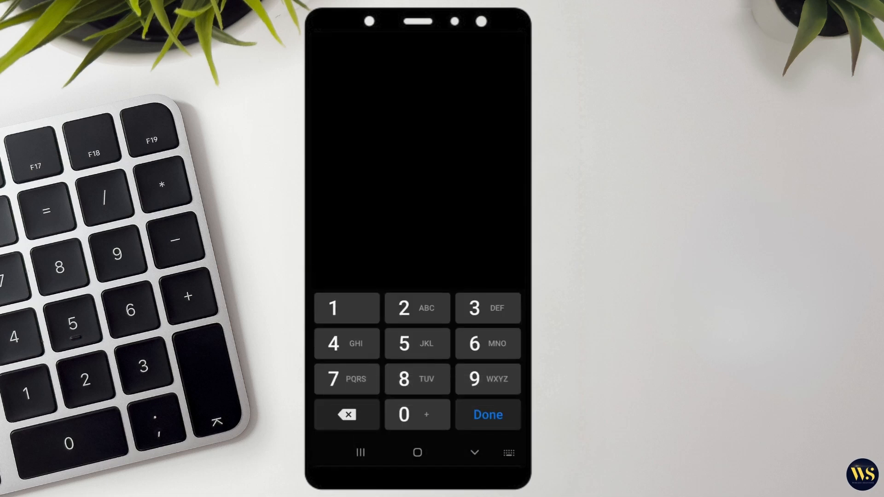
click(486, 415)
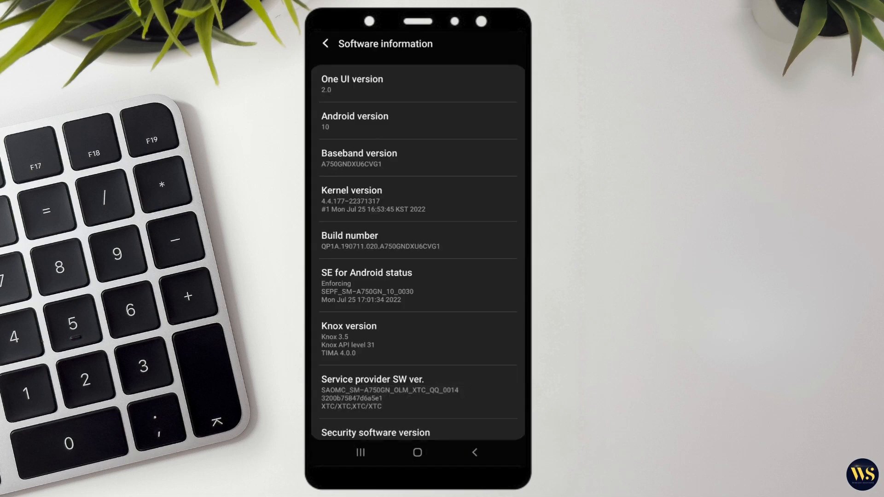
click(326, 43)
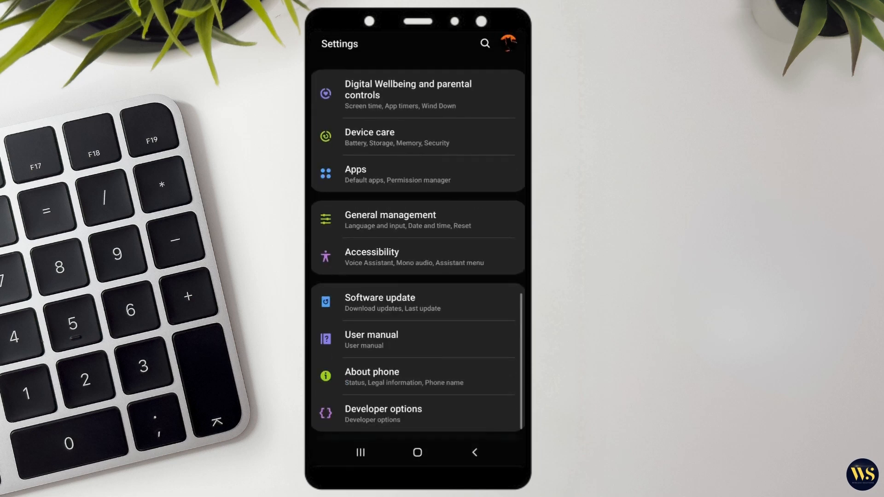
Open Developer options, confirm it is On, and set Window animation scale to .5x.
click(384, 413)
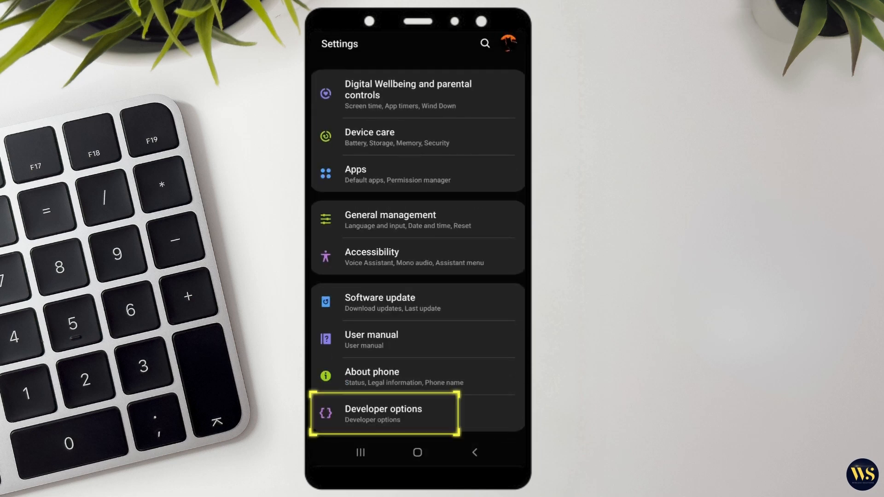
click(383, 413)
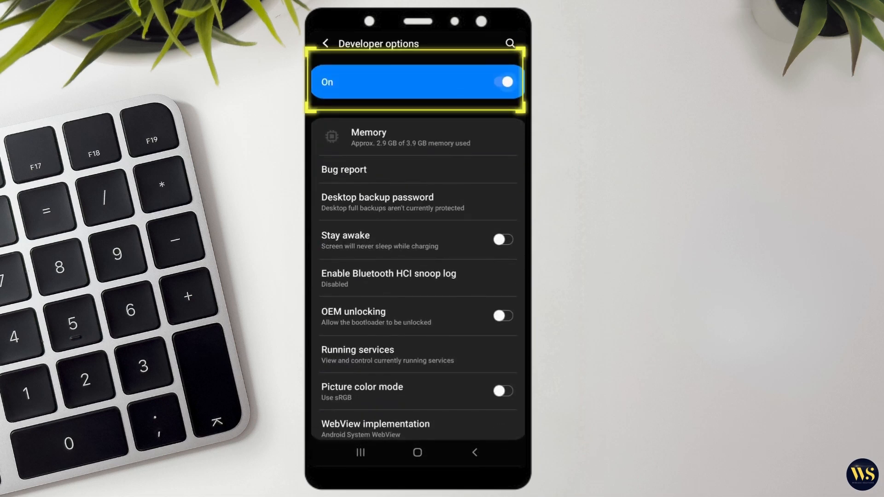
click(326, 42)
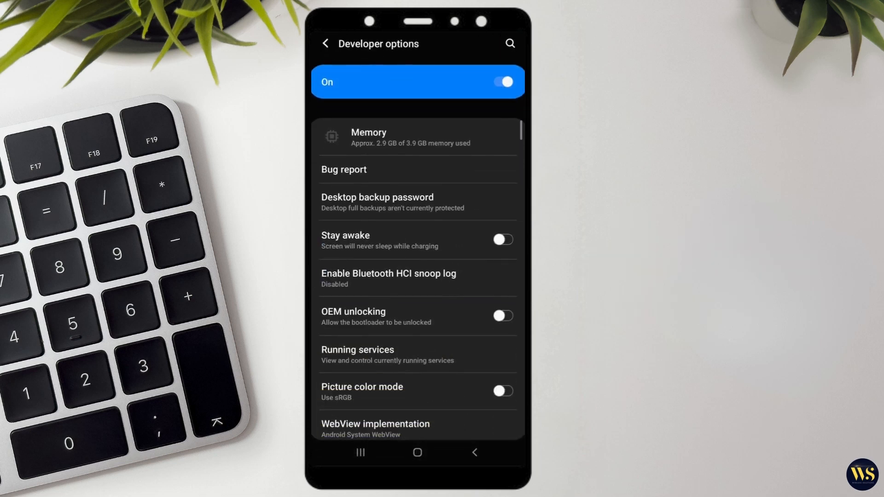
scroll(down, 3)
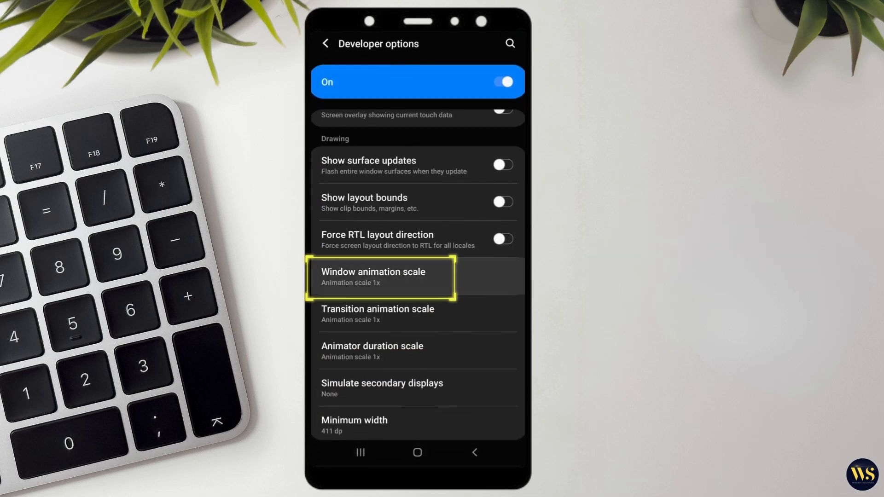
click(373, 277)
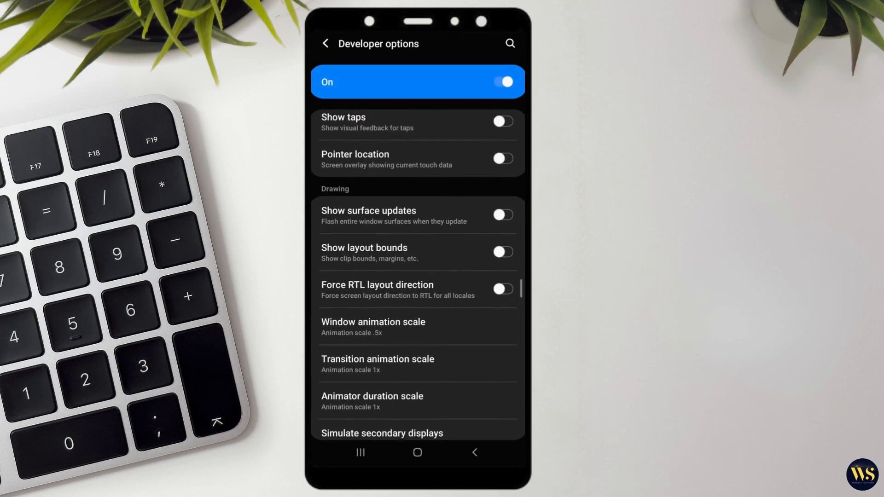
click(417, 452)
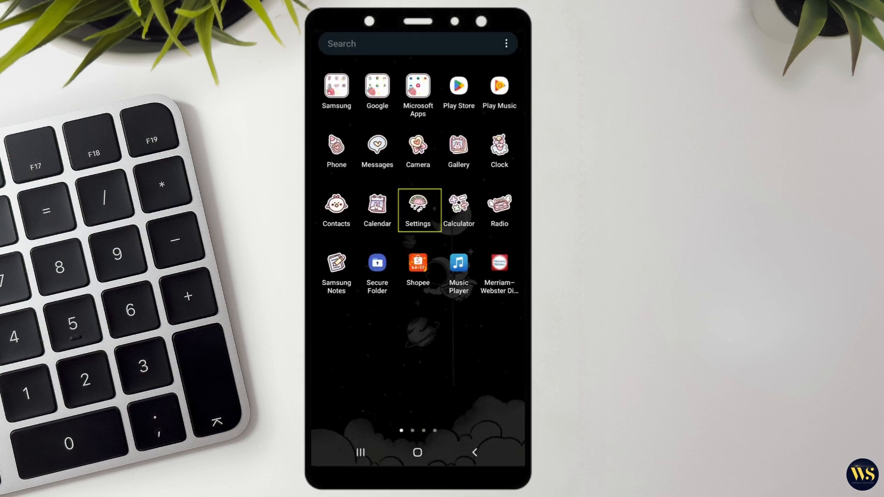
Select the mountain sunset wallpaper in My stuff and set it on the Home screen.
click(417, 209)
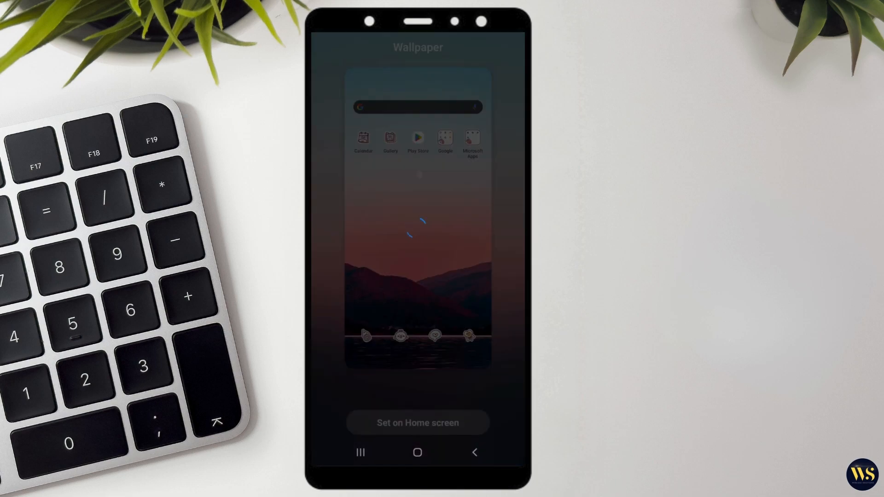
click(417, 422)
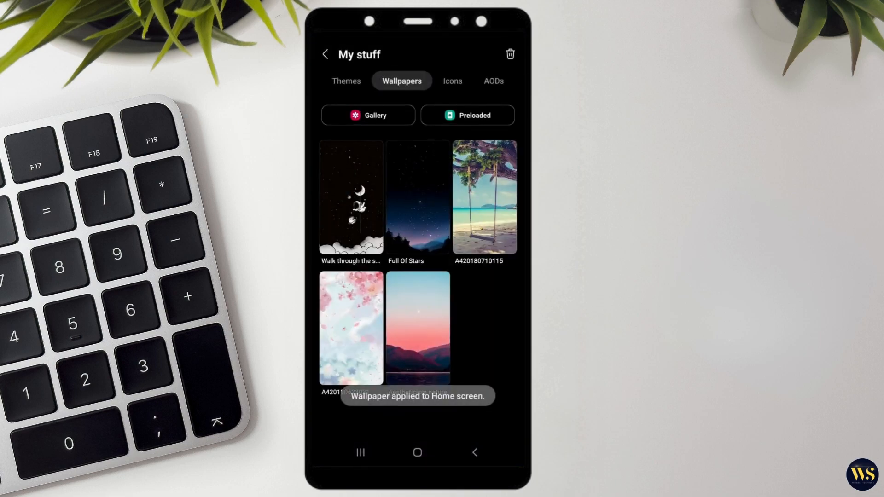